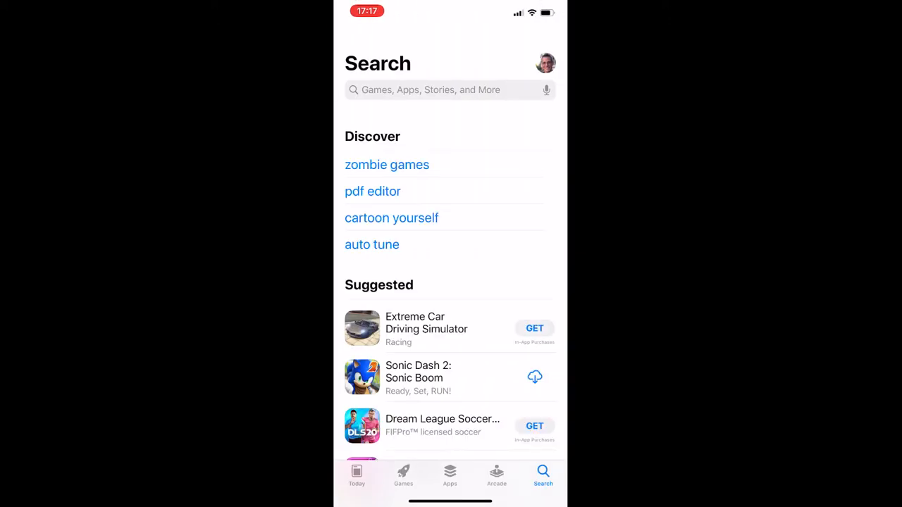
Search the App Store for 'Prezi' and install the Prezi Viewer app
text(Prezi)
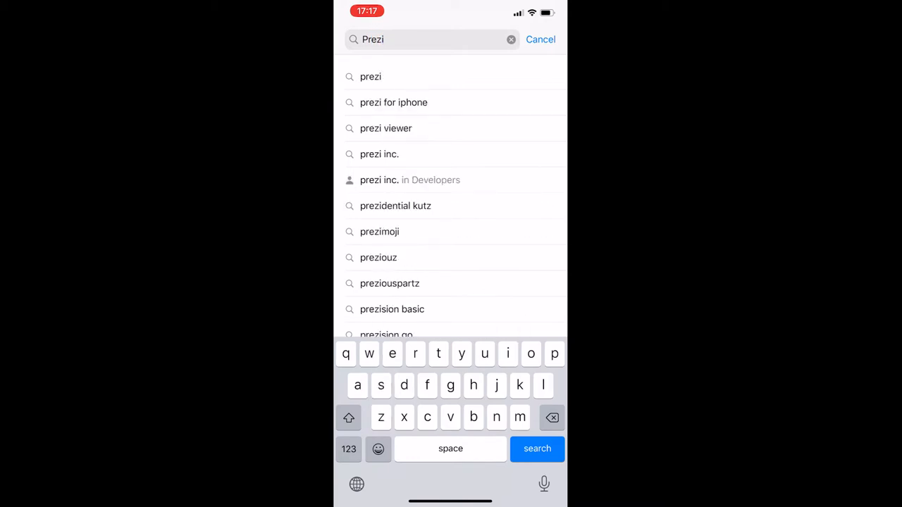
click(537, 448)
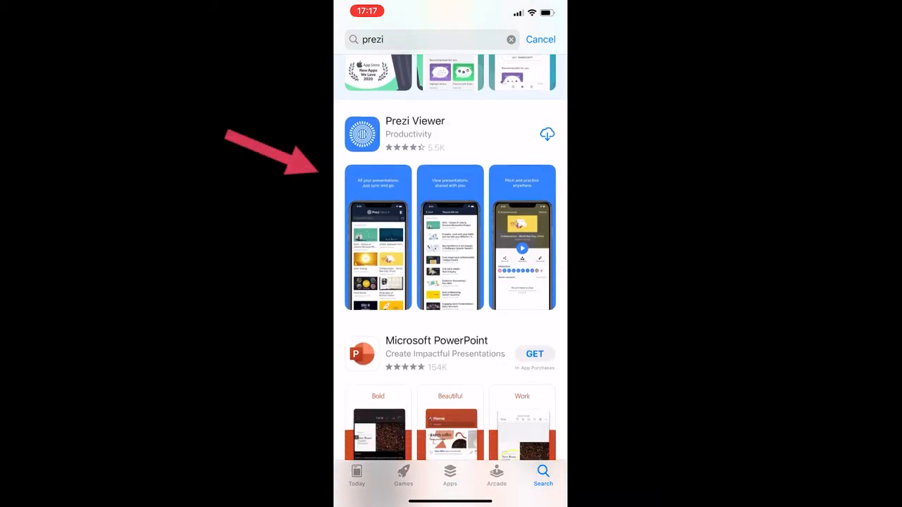
scroll(down, 3)
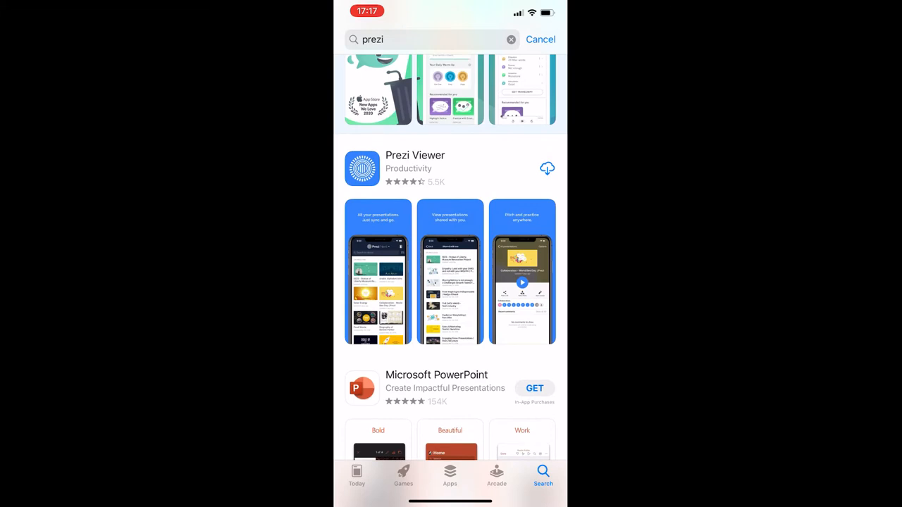
click(546, 169)
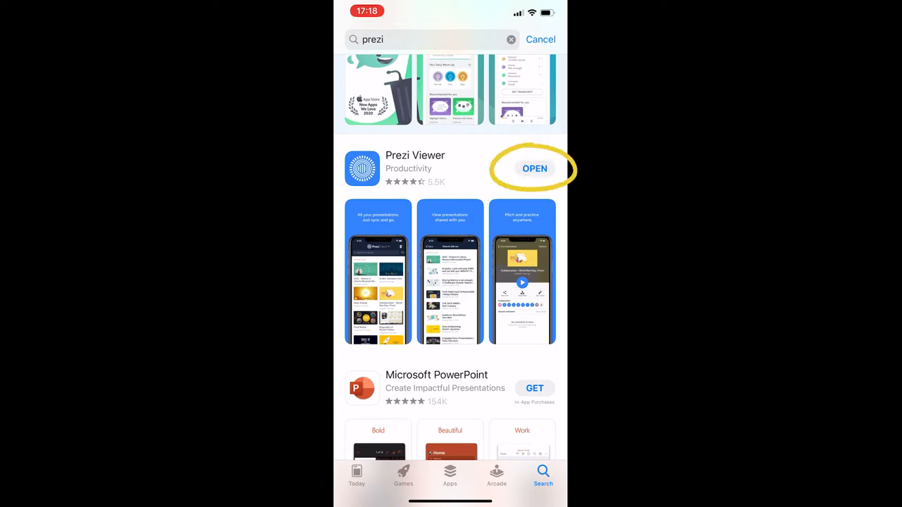
Launch Prezi Viewer and log in by email with the teachmeprezi.com account
click(534, 169)
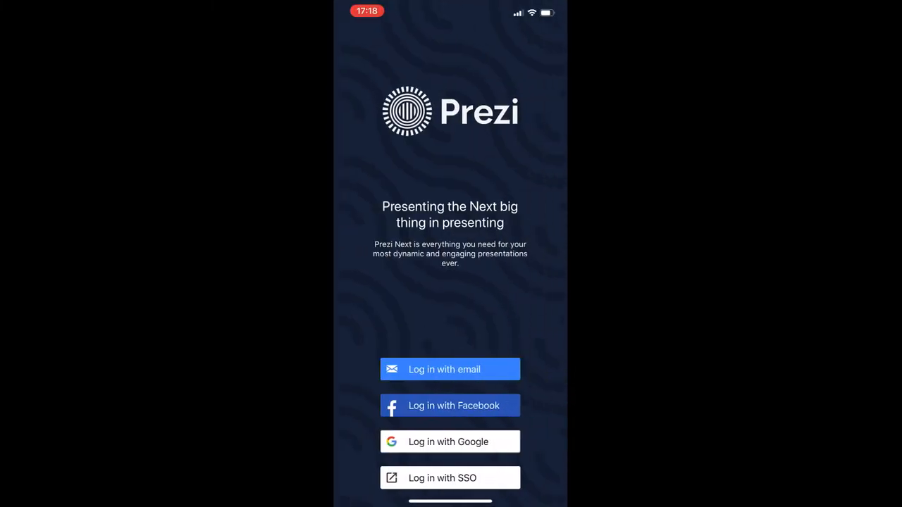
click(449, 369)
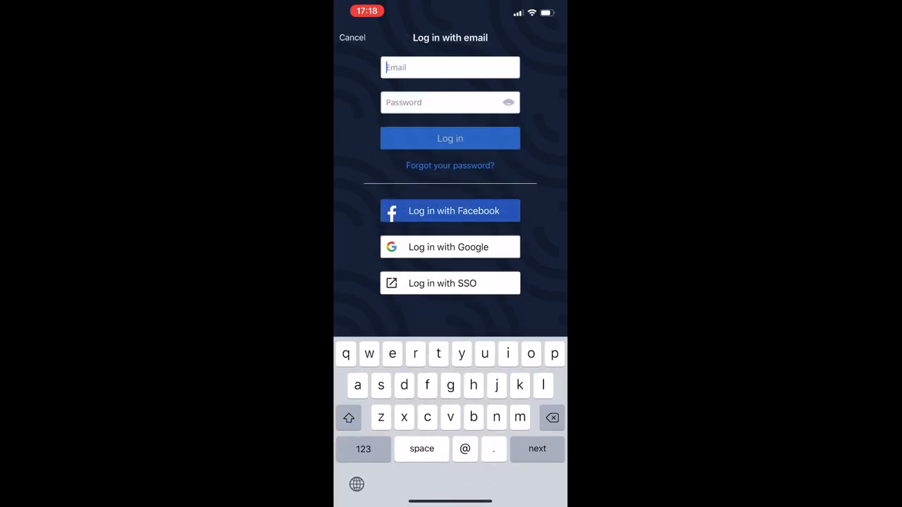
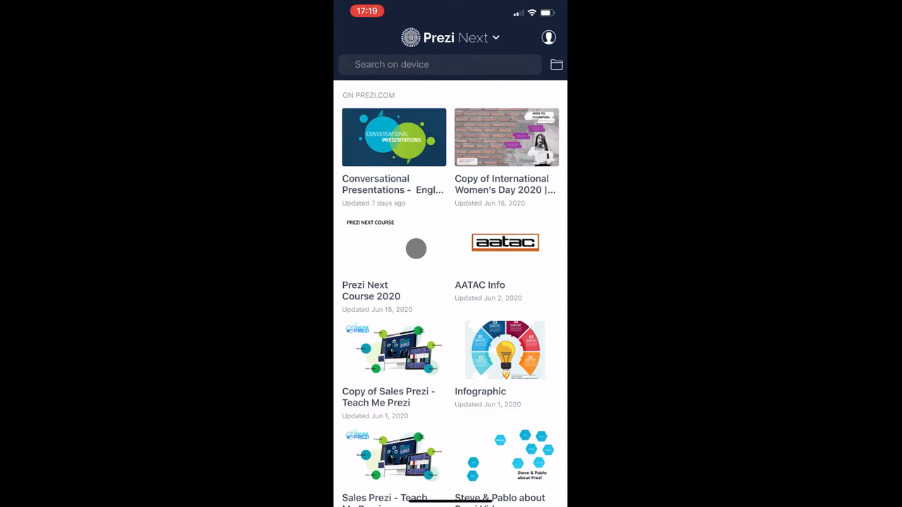
click(549, 37)
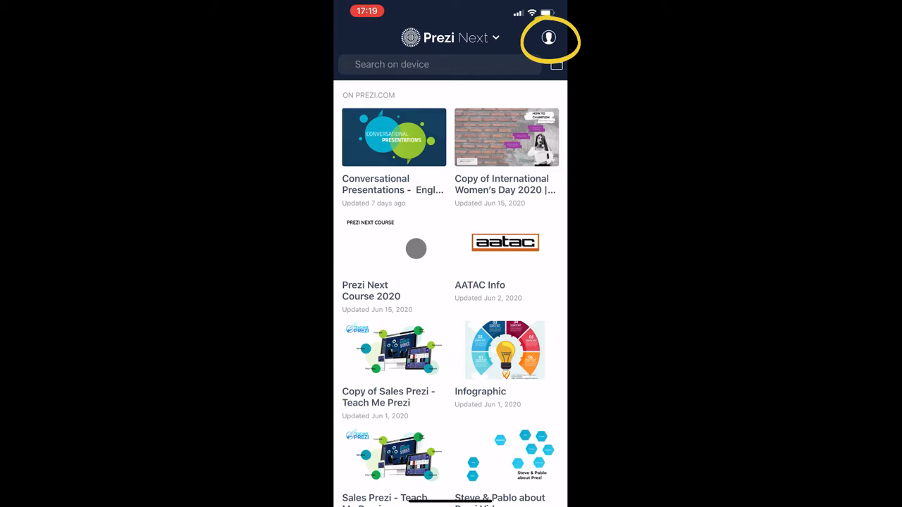
click(548, 37)
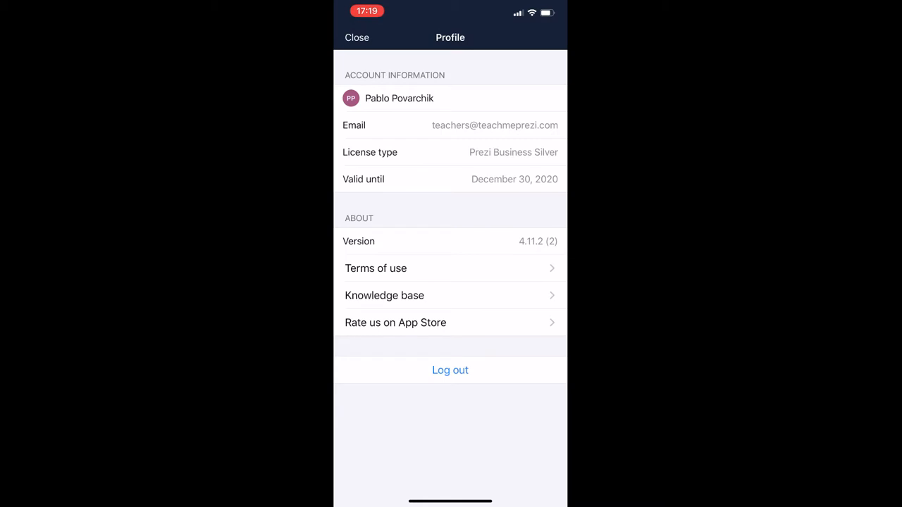
click(357, 37)
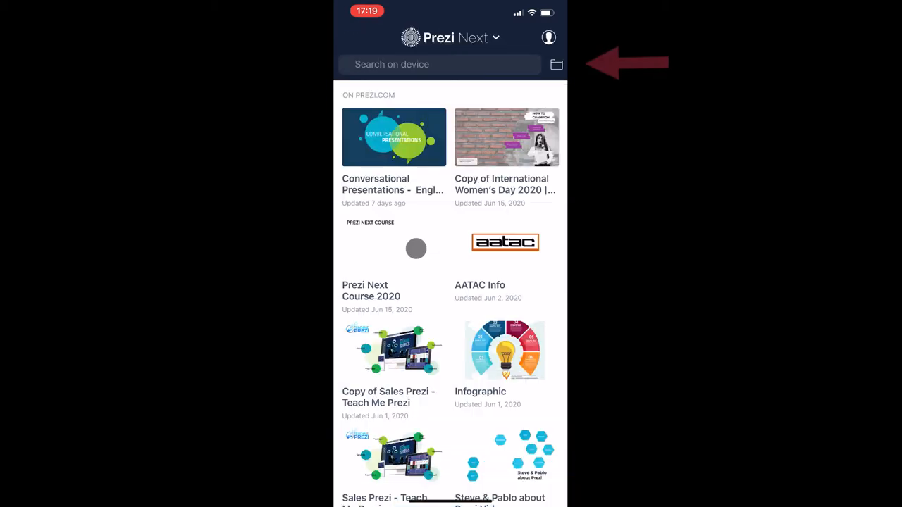
click(555, 65)
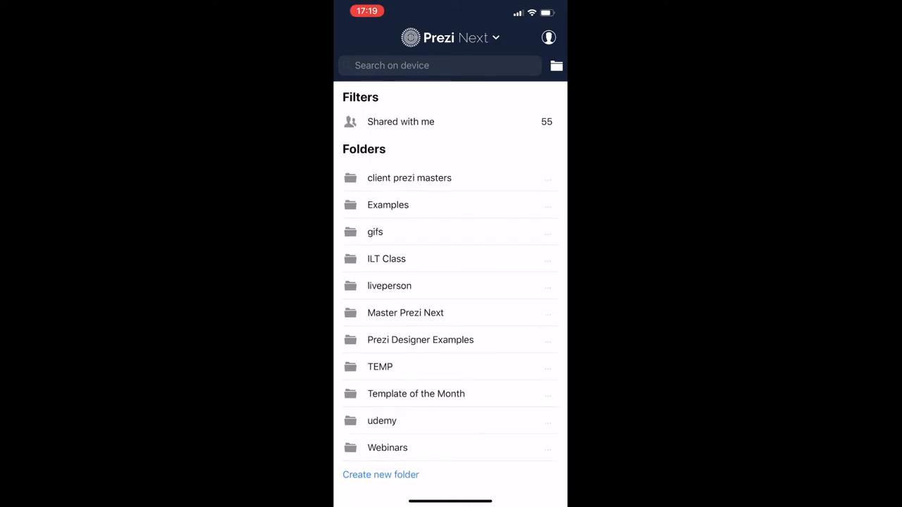
click(555, 66)
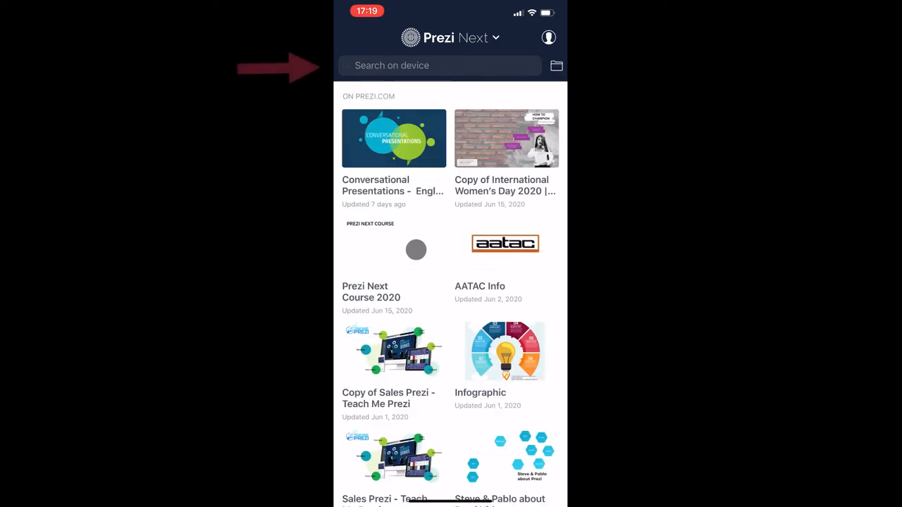
click(434, 65)
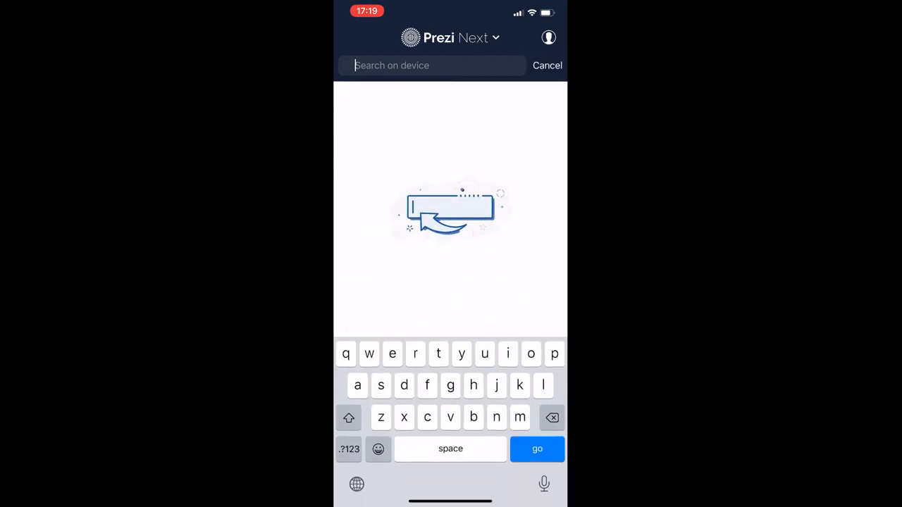
text(sale)
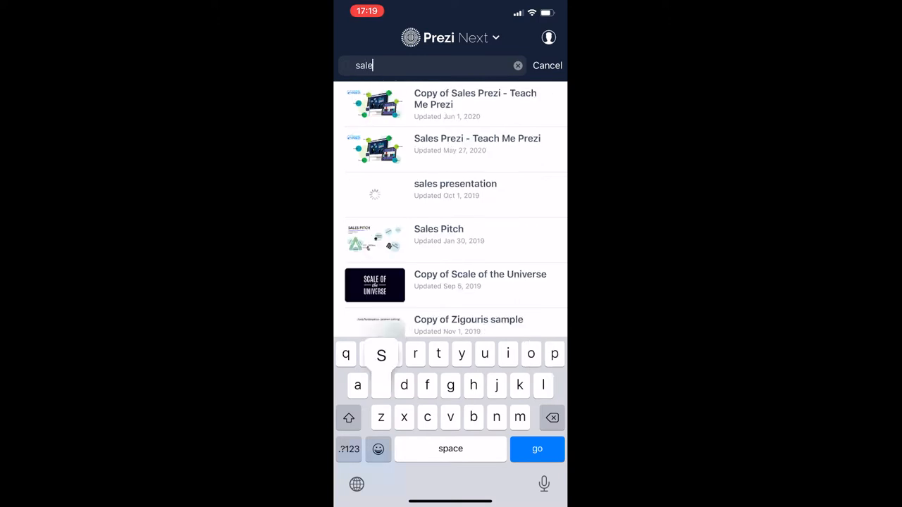
text(s)
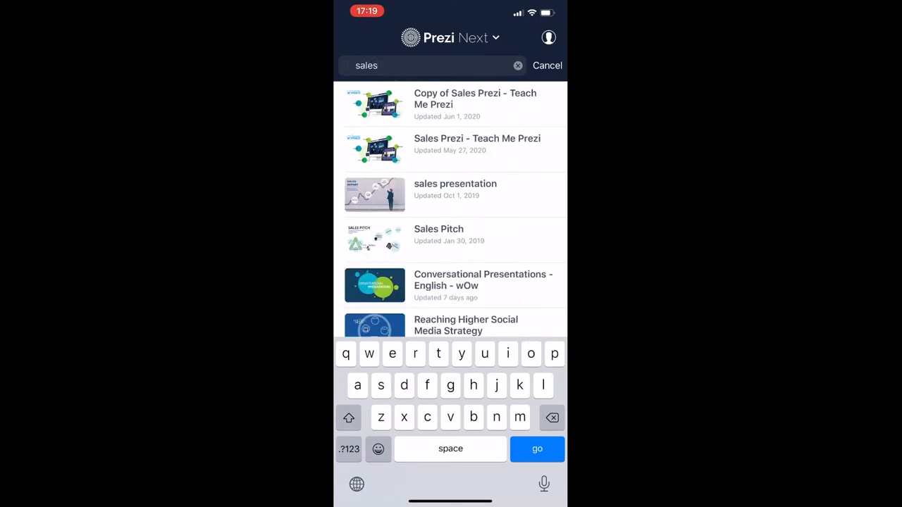
click(546, 65)
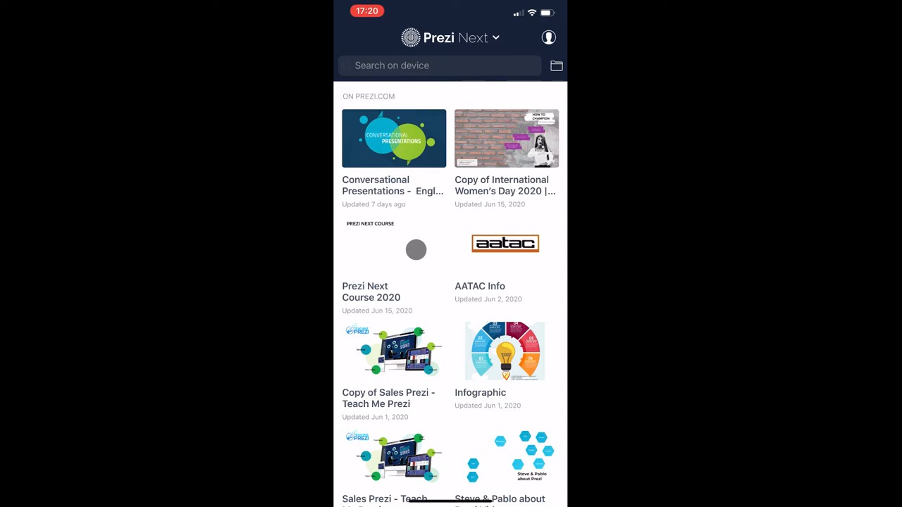
Download 'Sales Prezi - Teach Me Prezi' so it stays available offline on the phone
click(395, 138)
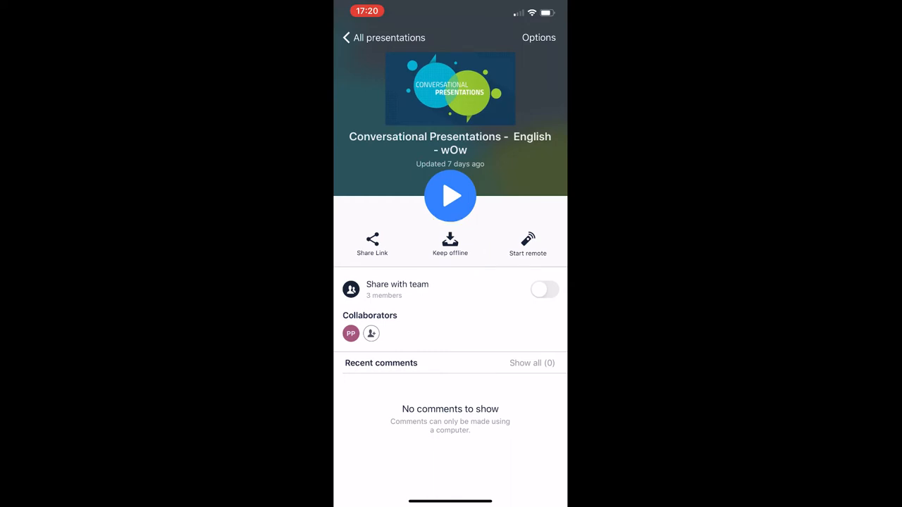
click(449, 243)
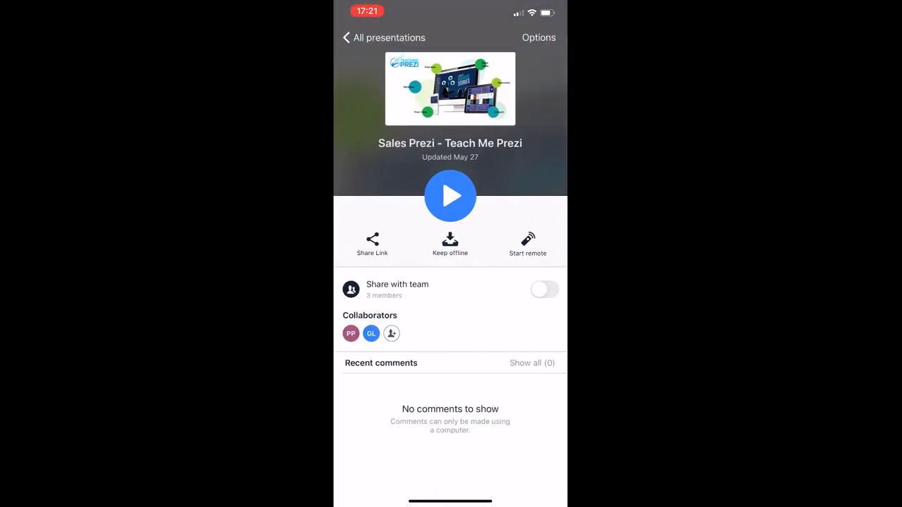
click(449, 242)
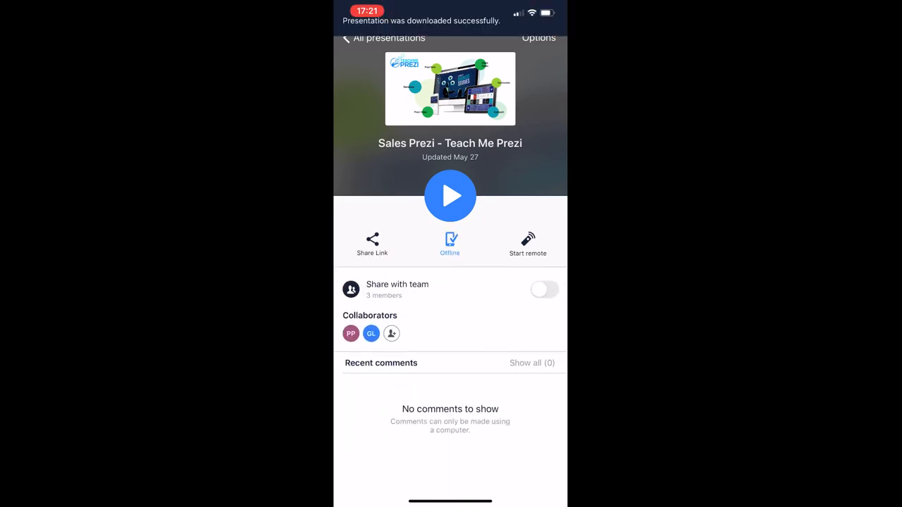
click(451, 195)
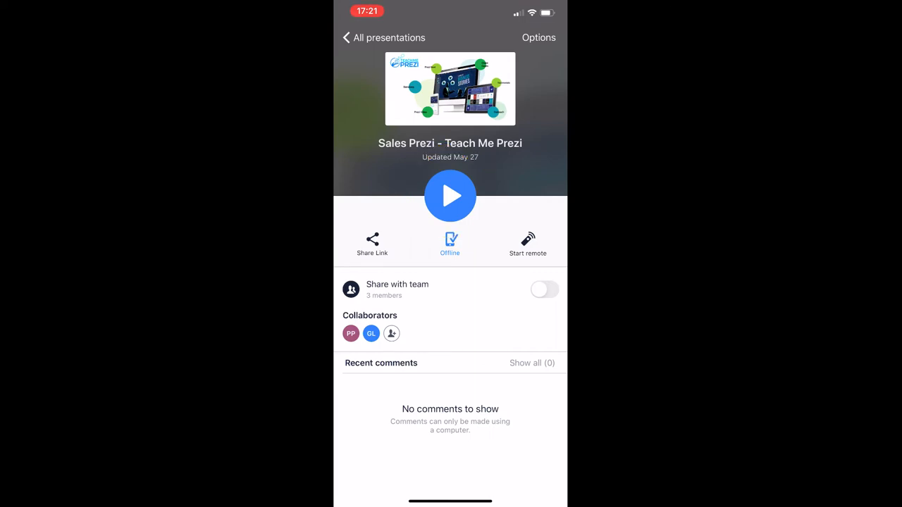
Create a 'Prospect Joe' share link with analytics tracking on and viewer name/email required
click(539, 36)
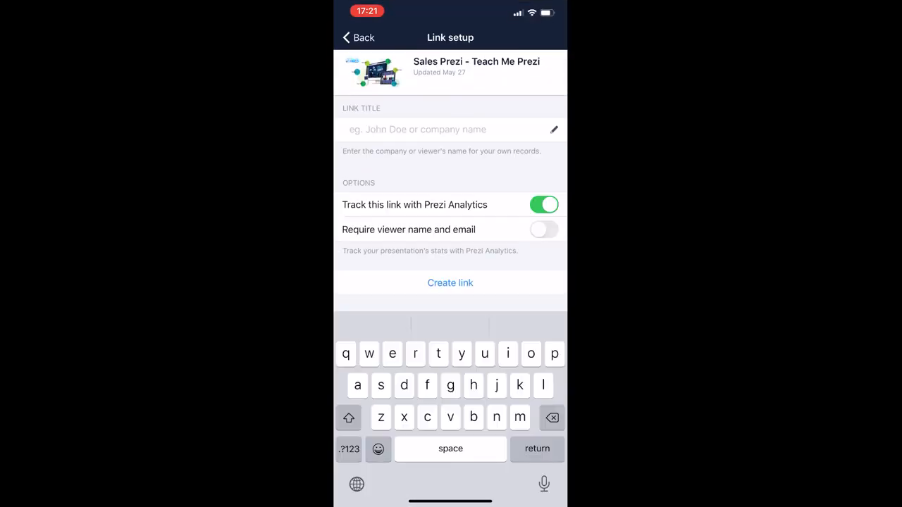
text(Prospect J)
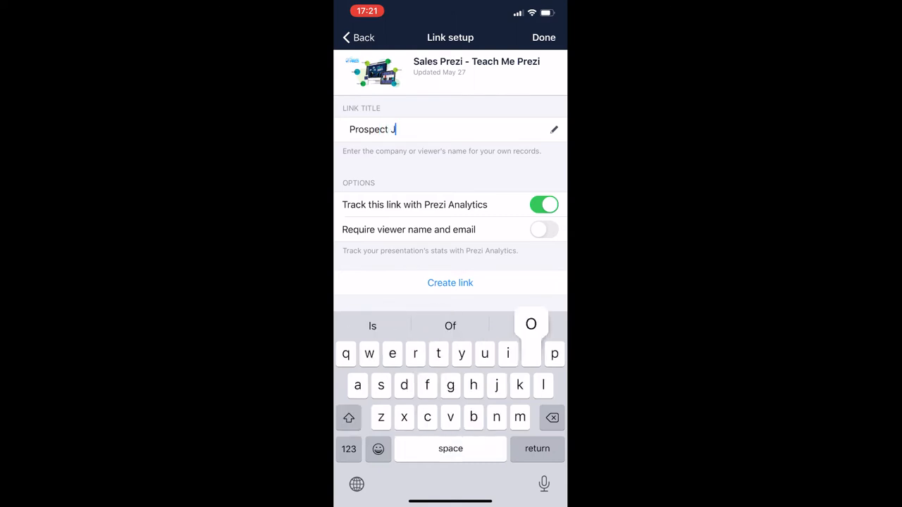
text(oe)
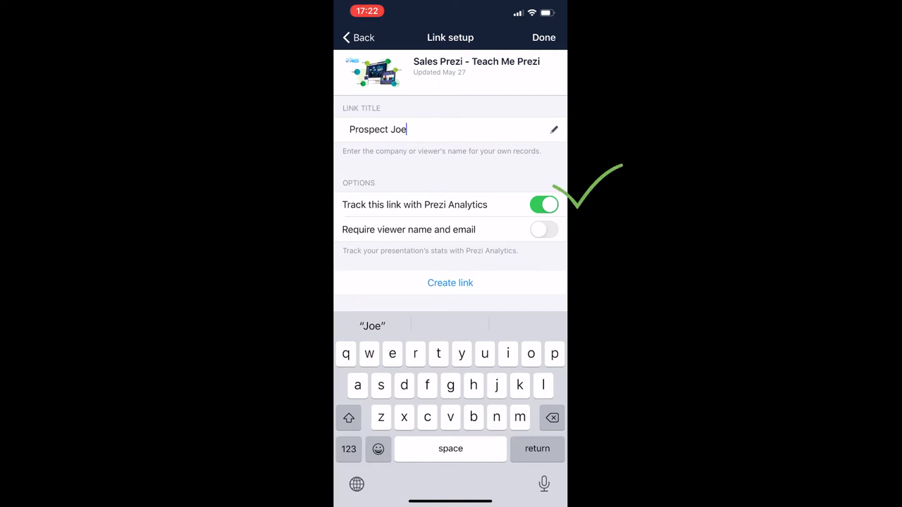
click(543, 204)
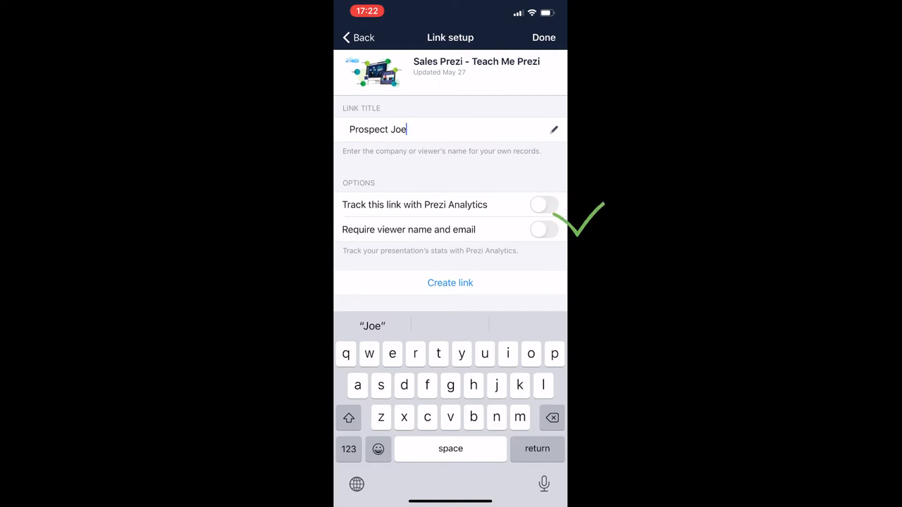
click(544, 204)
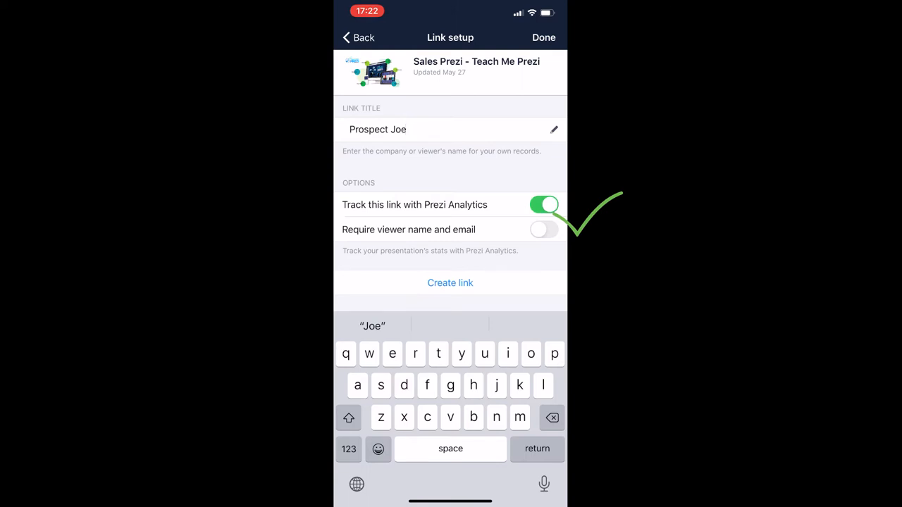
click(544, 228)
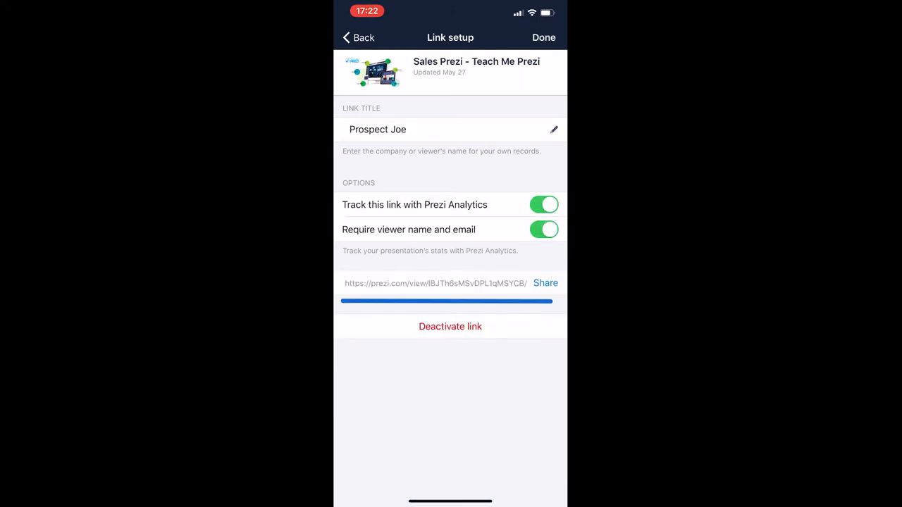
click(544, 282)
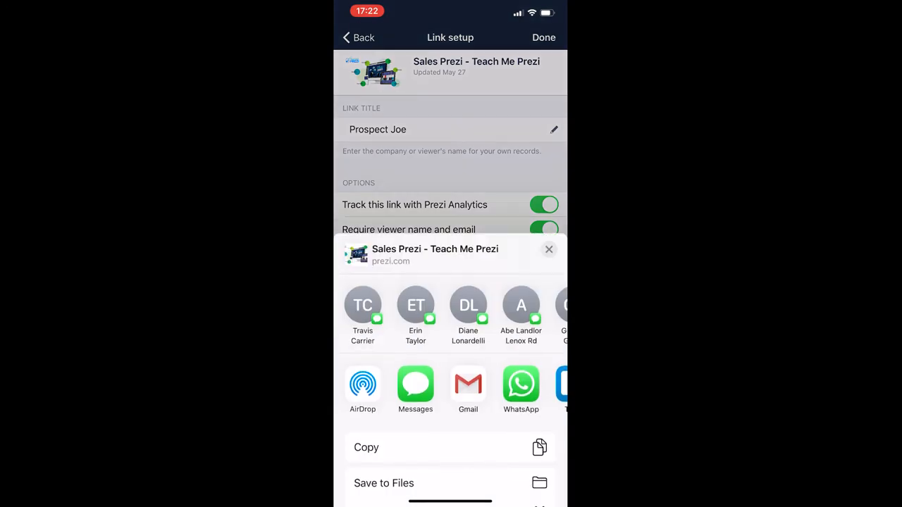
click(550, 248)
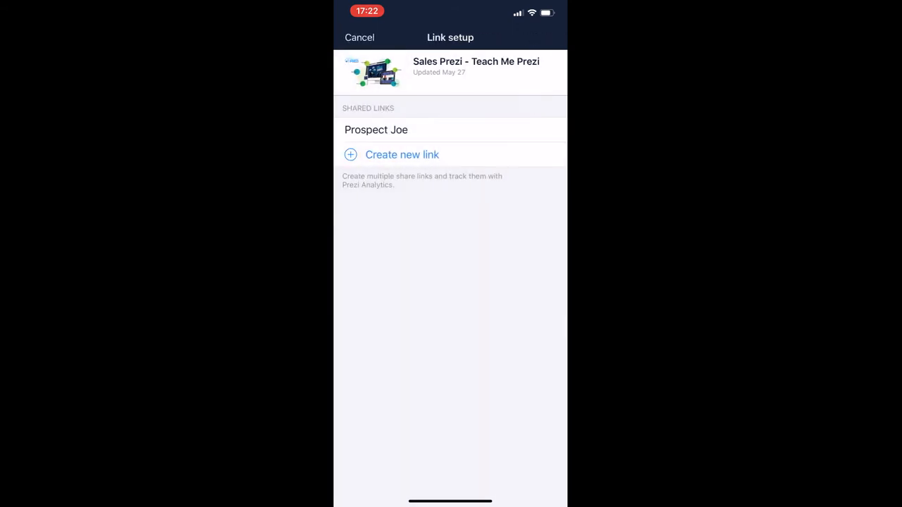
Start Prezi Remote setup, allow Bluetooth, then cancel back to the Sales Prezi details
click(359, 36)
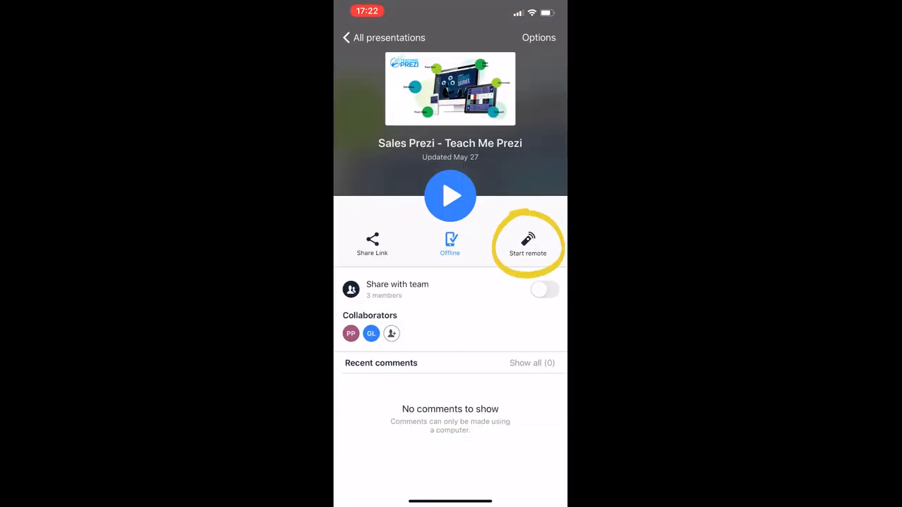
click(527, 245)
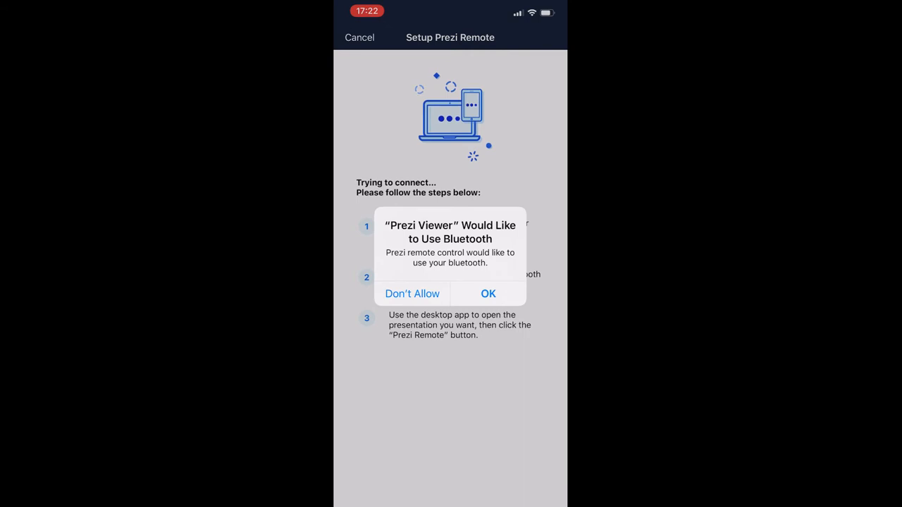
click(487, 293)
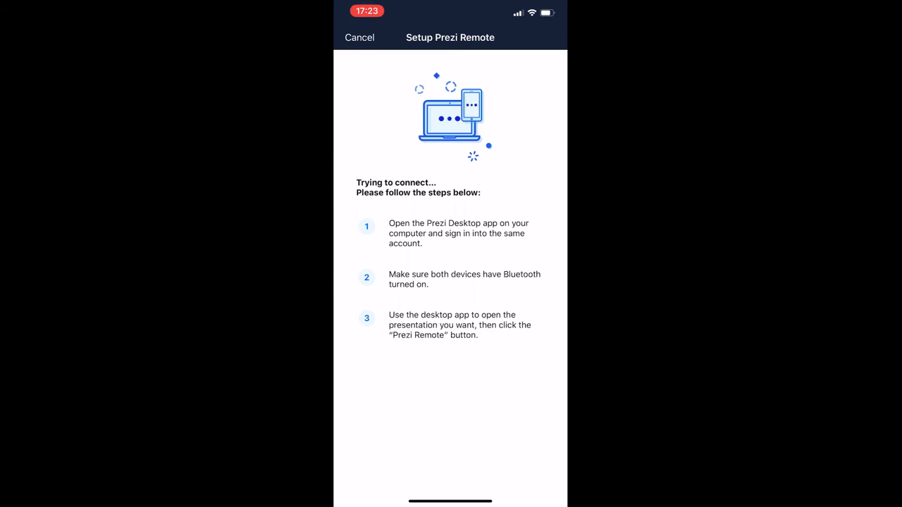
click(359, 36)
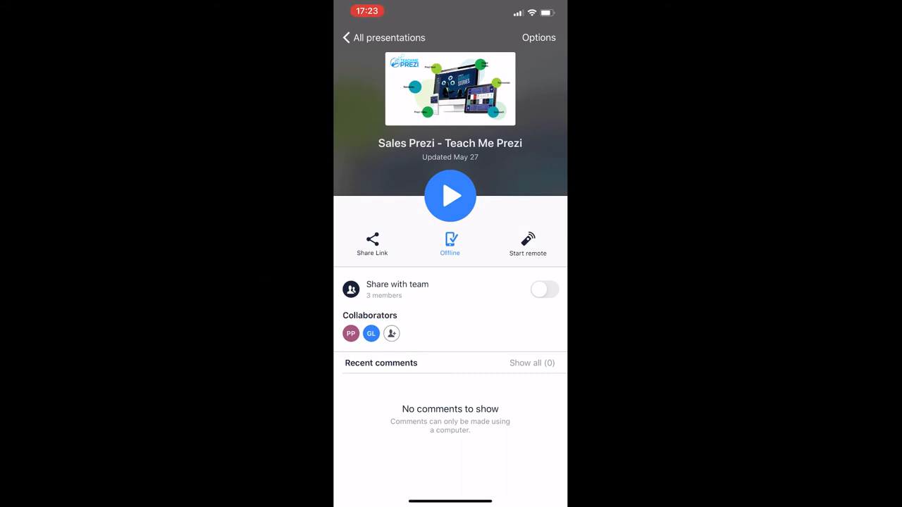
click(544, 290)
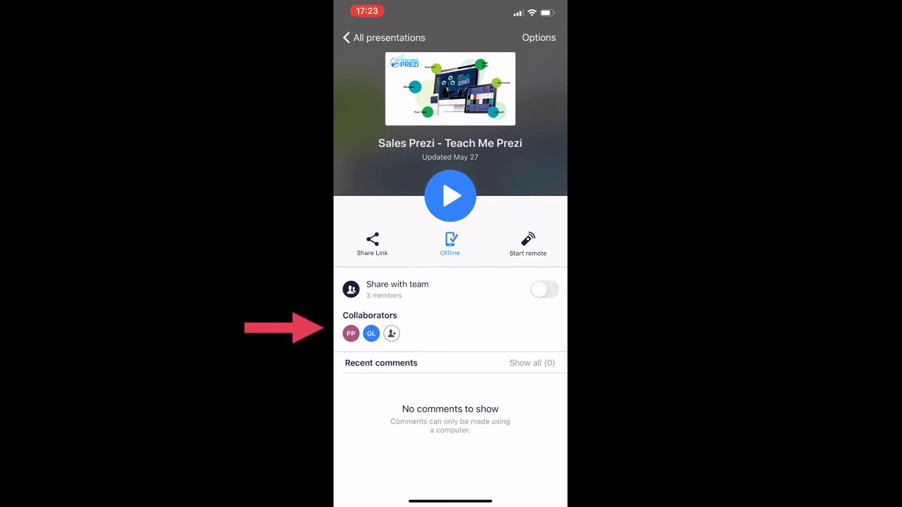
click(391, 332)
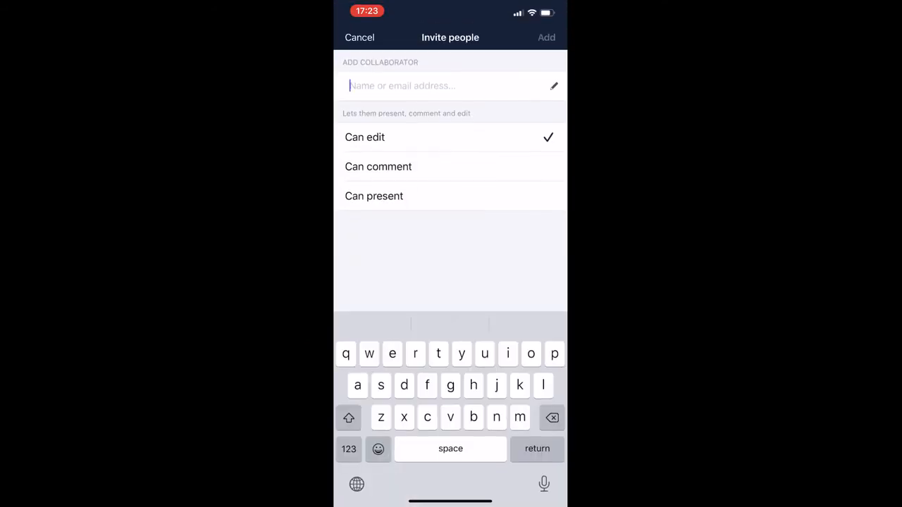
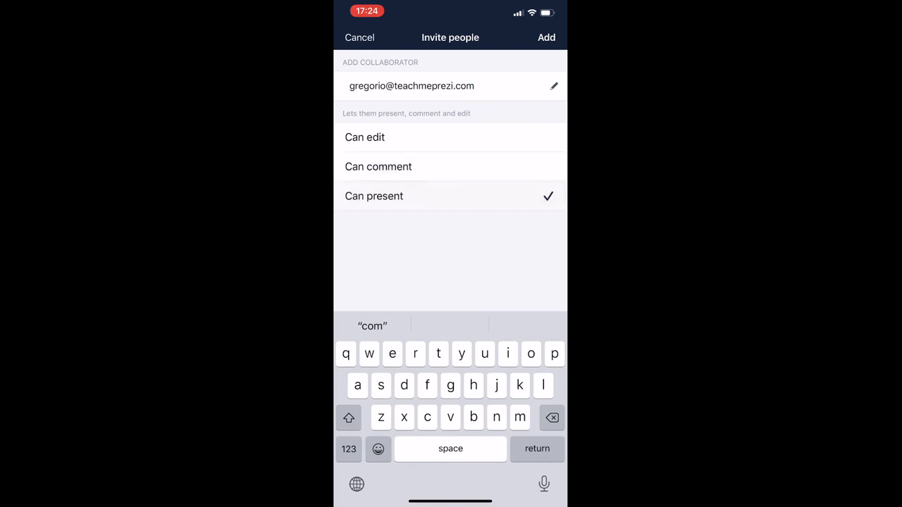
click(363, 137)
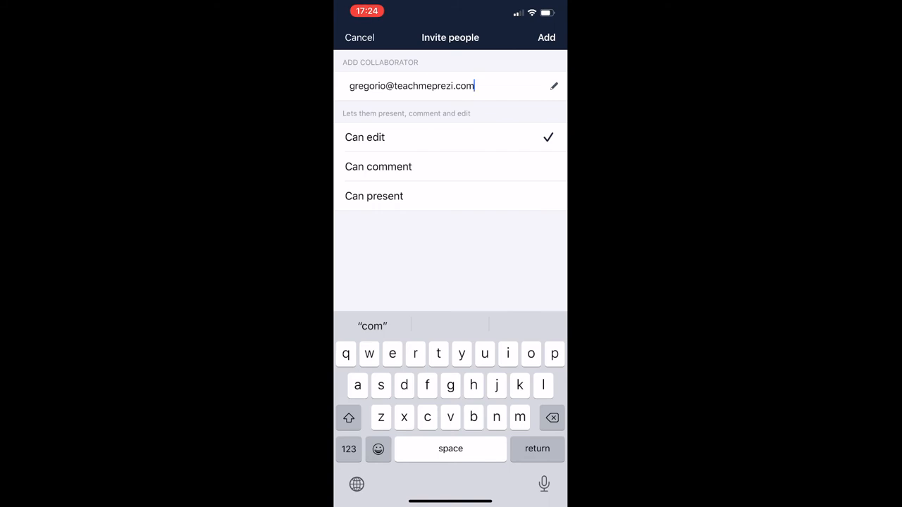
click(546, 37)
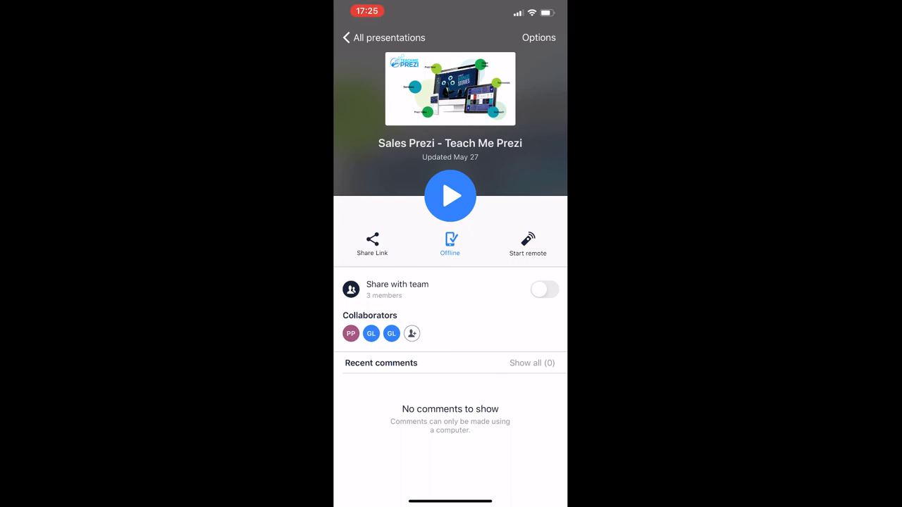
Play the Sales Prezi and expand it to full-screen landscape for presenting
click(450, 195)
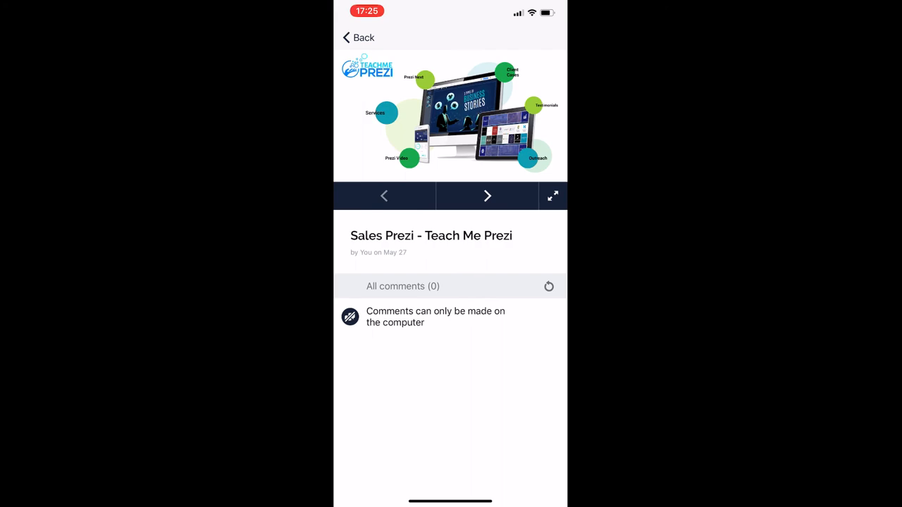
click(552, 196)
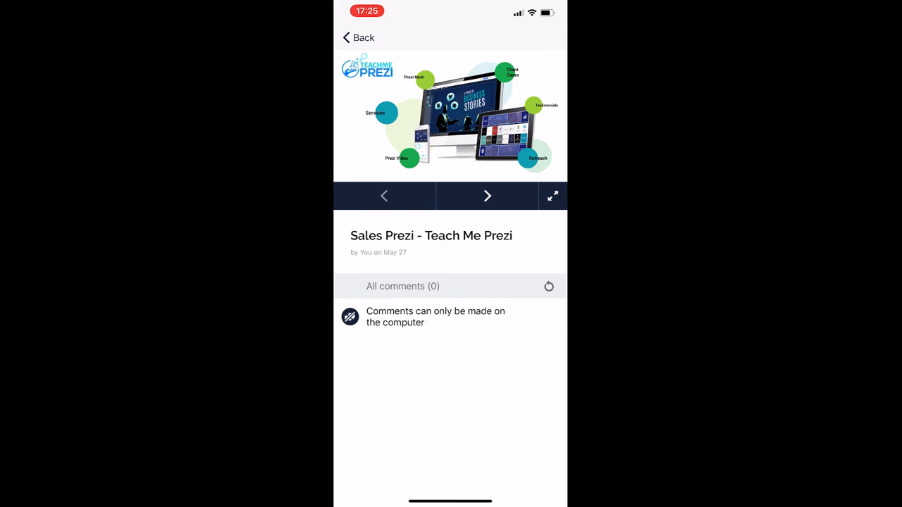
click(552, 196)
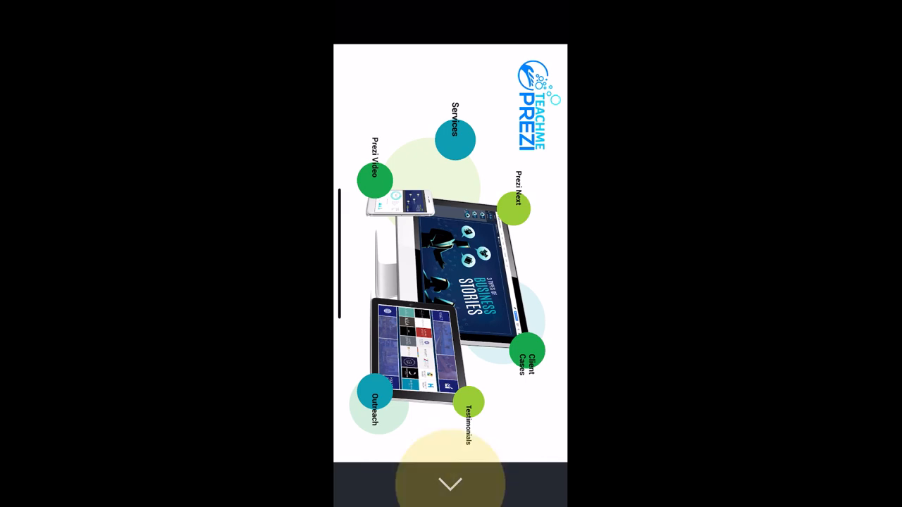